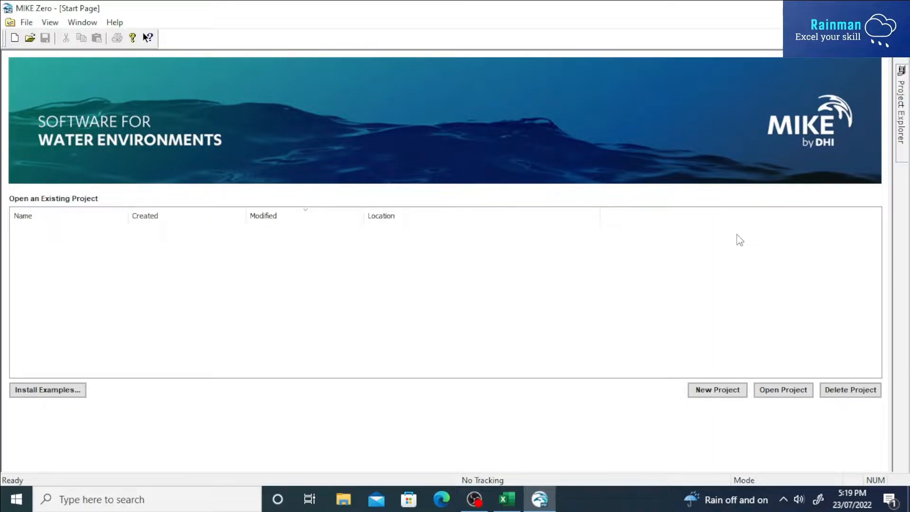
{"action": "mouse_move", "coordinate": [707, 270]}
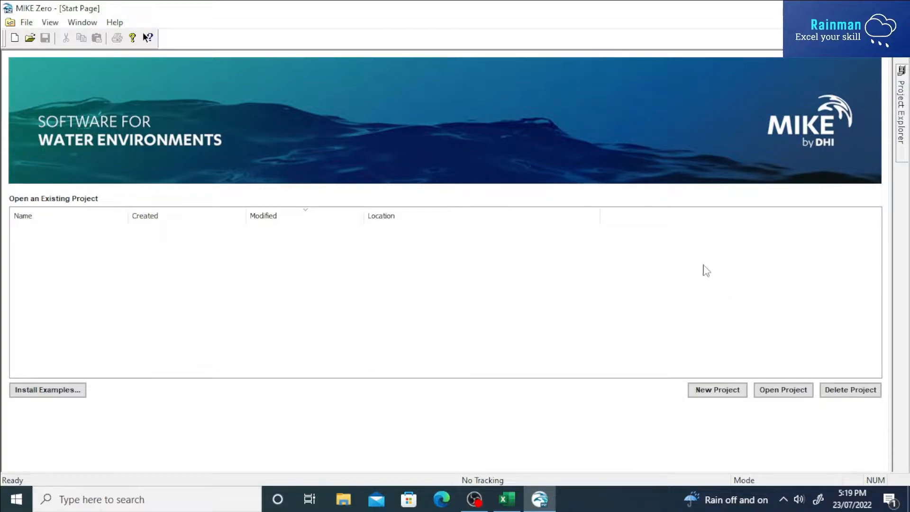
{"action": "mouse_move", "coordinate": [259, 108]}
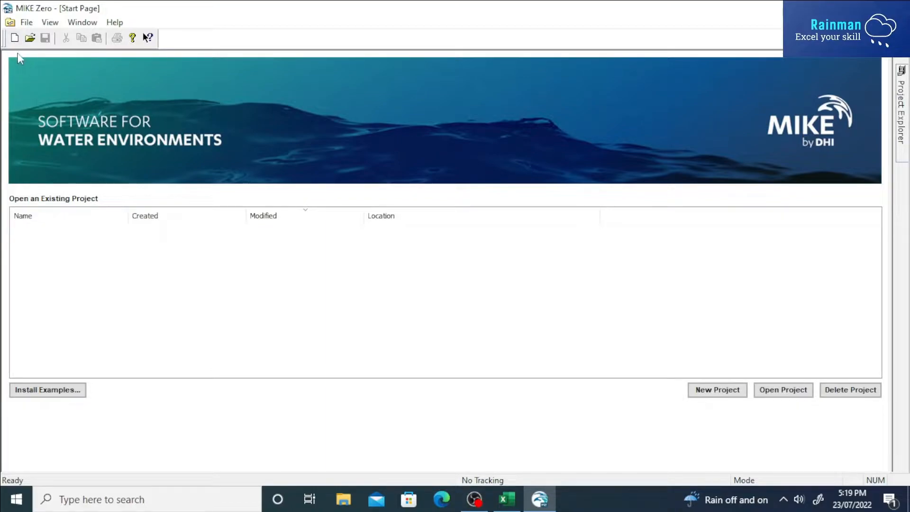
{"action": "mouse_move", "coordinate": [66, 87]}
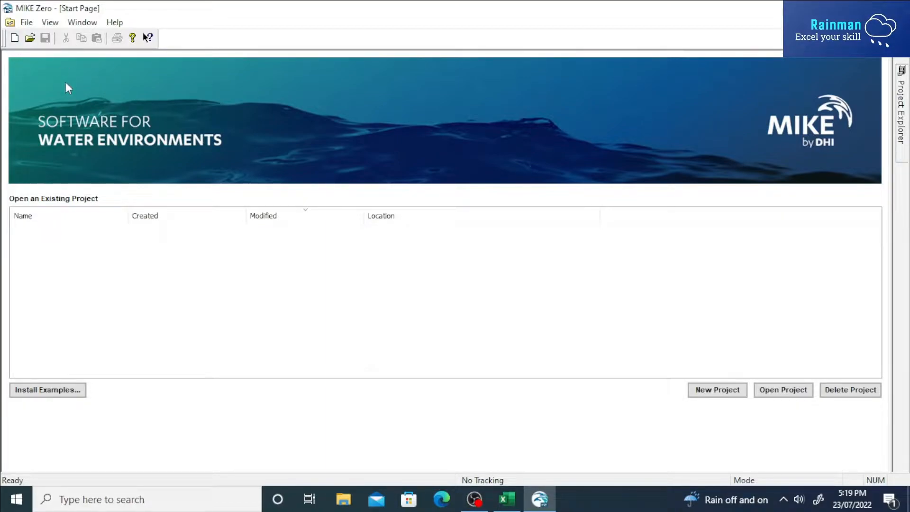
{"action": "mouse_move", "coordinate": [14, 37]}
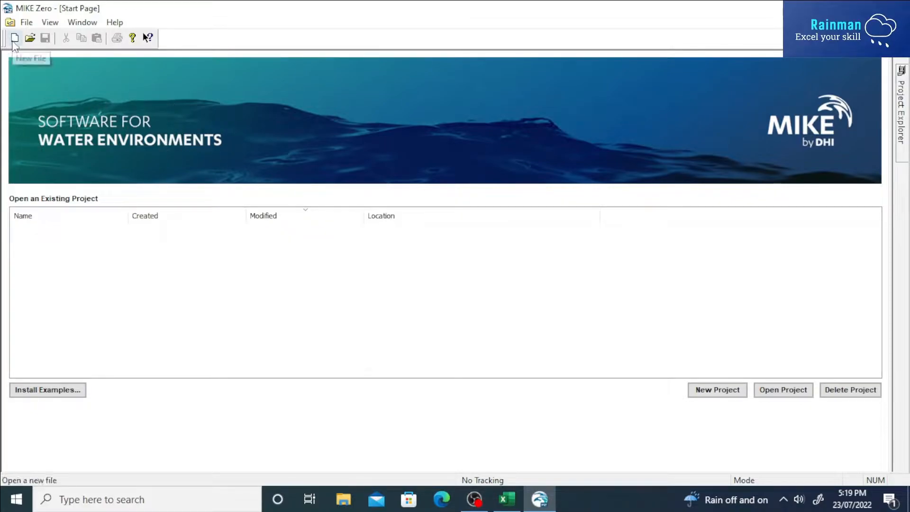
- Start a new file and pick MIKE 11 product type with HD Parameters (.hd11) document
{"action": "left_click", "coordinate": [14, 38]}
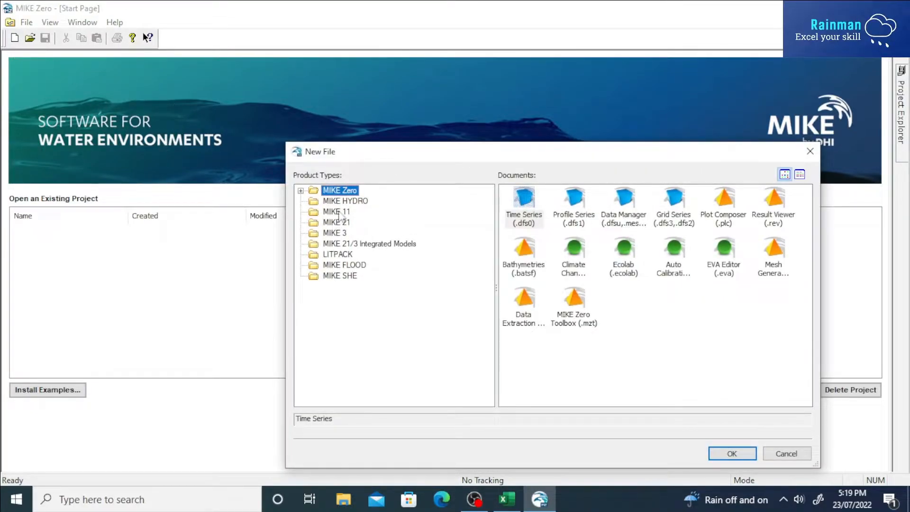
{"action": "left_click", "coordinate": [336, 212]}
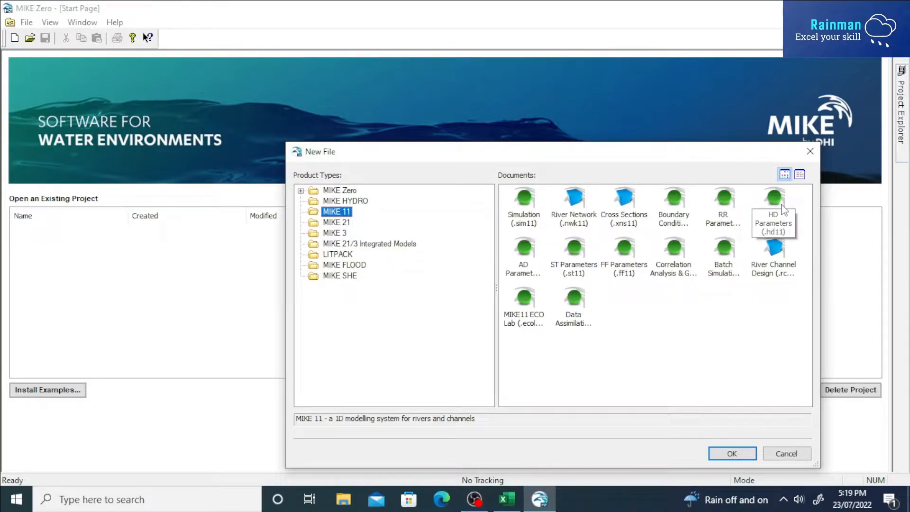
{"action": "left_click", "coordinate": [774, 206]}
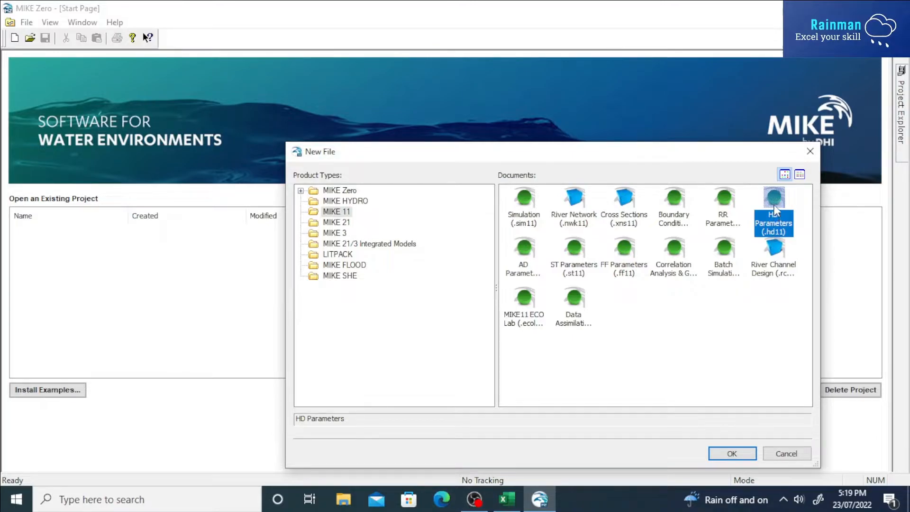
- Confirm the New File dialog to create the blank HDPar1 parameter document
{"action": "left_click", "coordinate": [731, 453]}
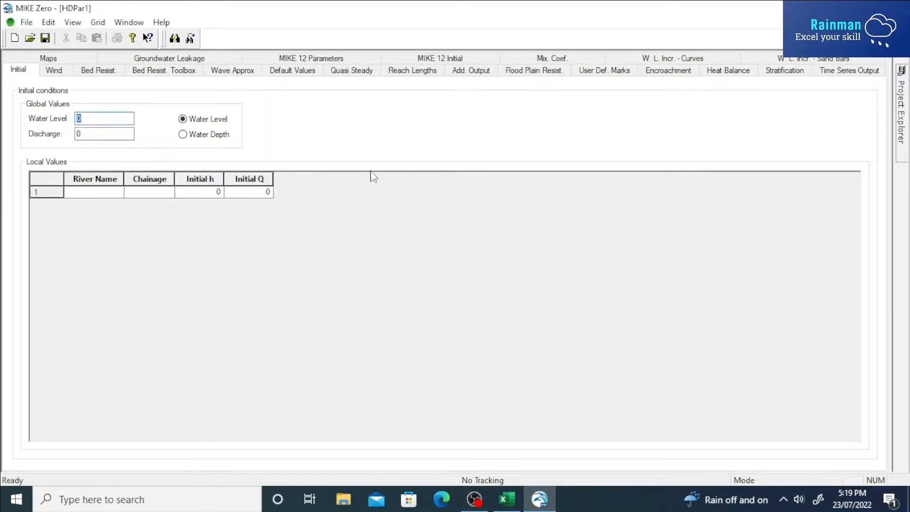
{"action": "mouse_move", "coordinate": [357, 190]}
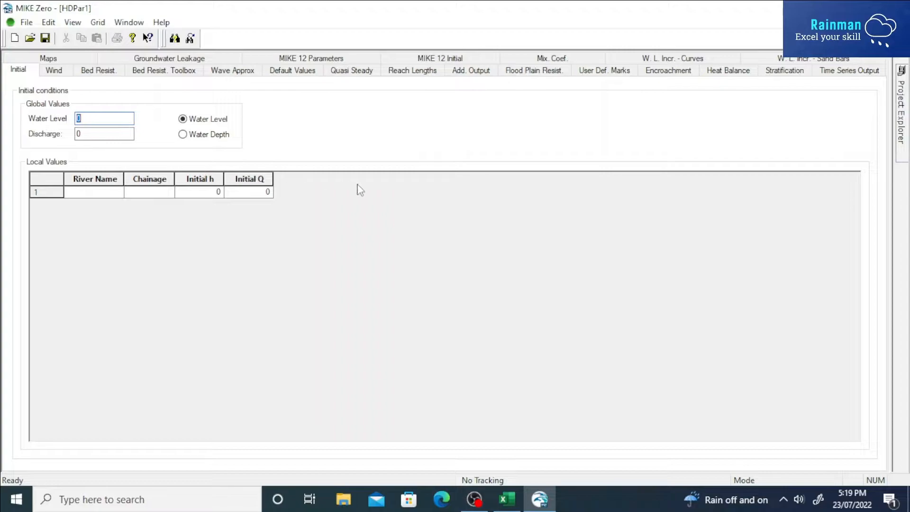
{"action": "mouse_move", "coordinate": [693, 30]}
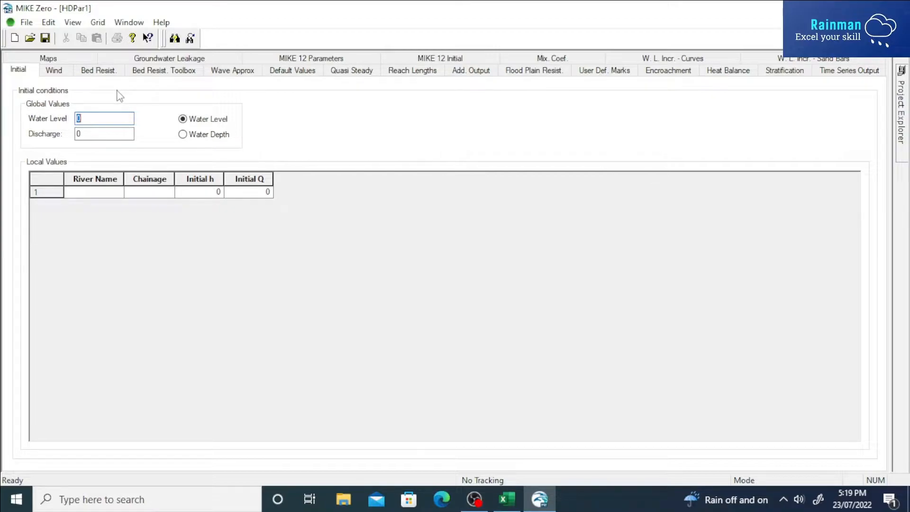
{"action": "mouse_move", "coordinate": [97, 84]}
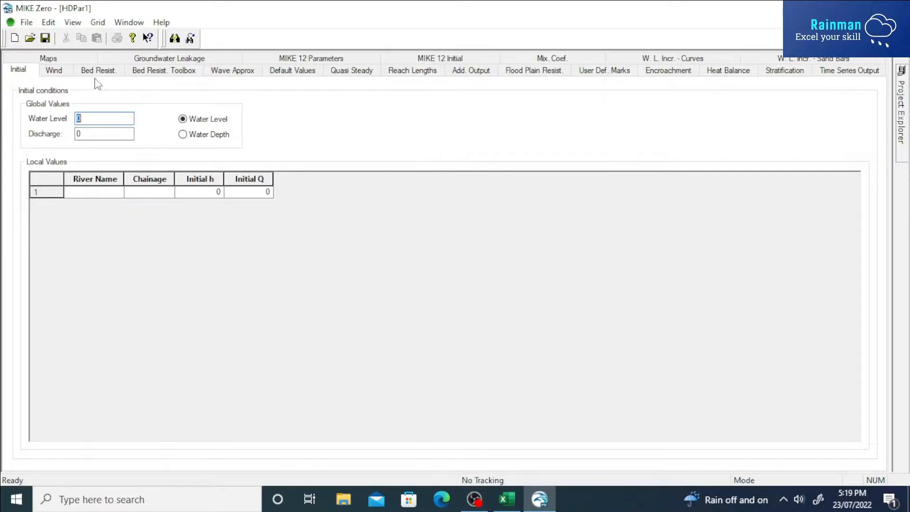
- Show the Bed Resist. page and select the Local Values grid
{"action": "left_click", "coordinate": [99, 70]}
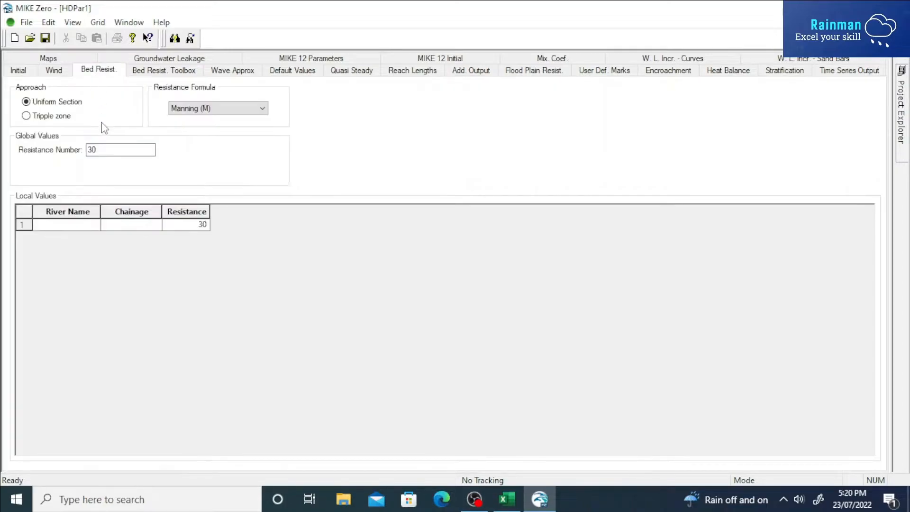
{"action": "mouse_move", "coordinate": [126, 115]}
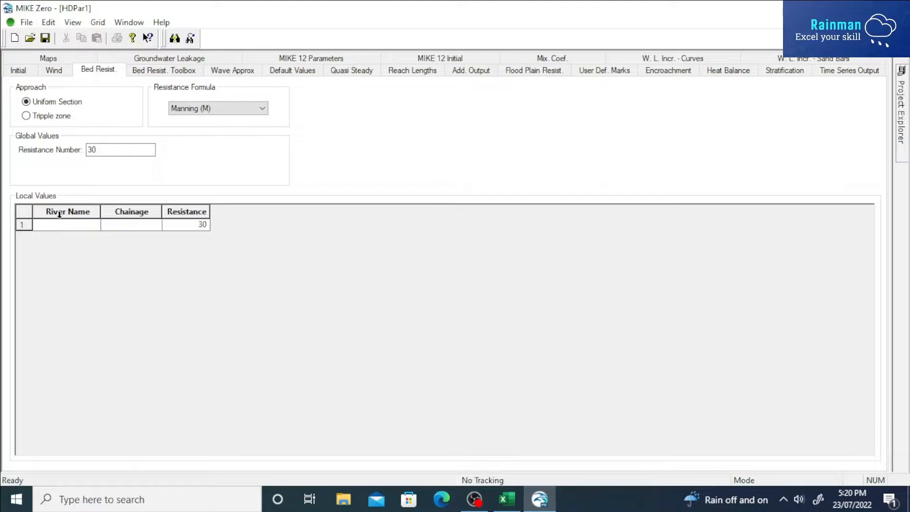
{"action": "mouse_move", "coordinate": [126, 227]}
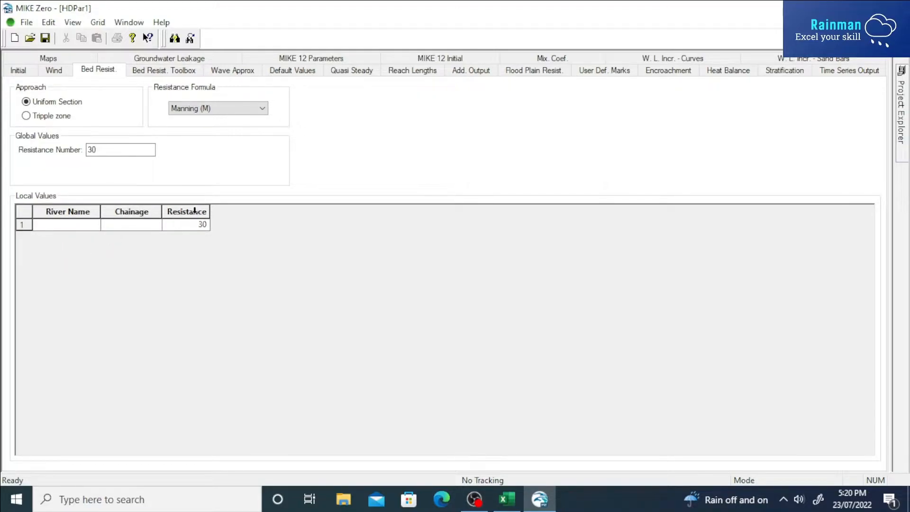
{"action": "left_click", "coordinate": [23, 225]}
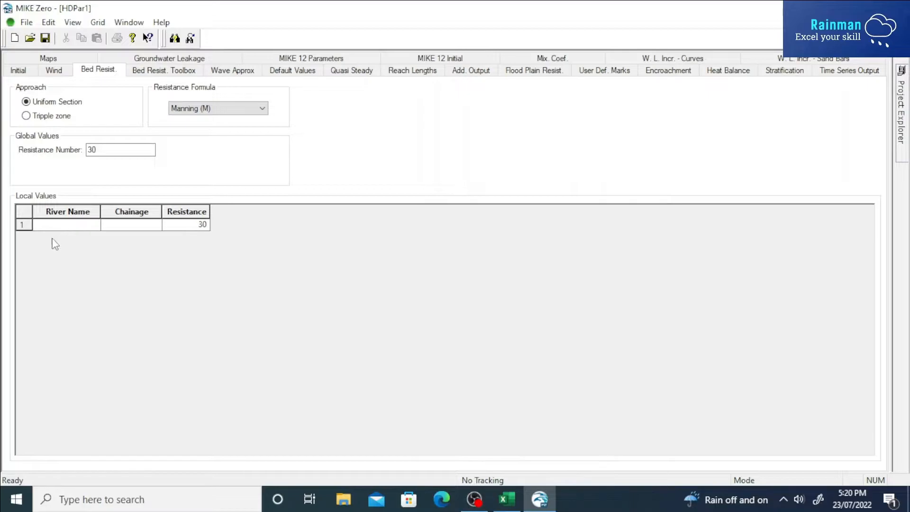
- Select the six river rows A1:C6 in Excel and target the local values table for pasting
{"action": "left_click", "coordinate": [505, 499]}
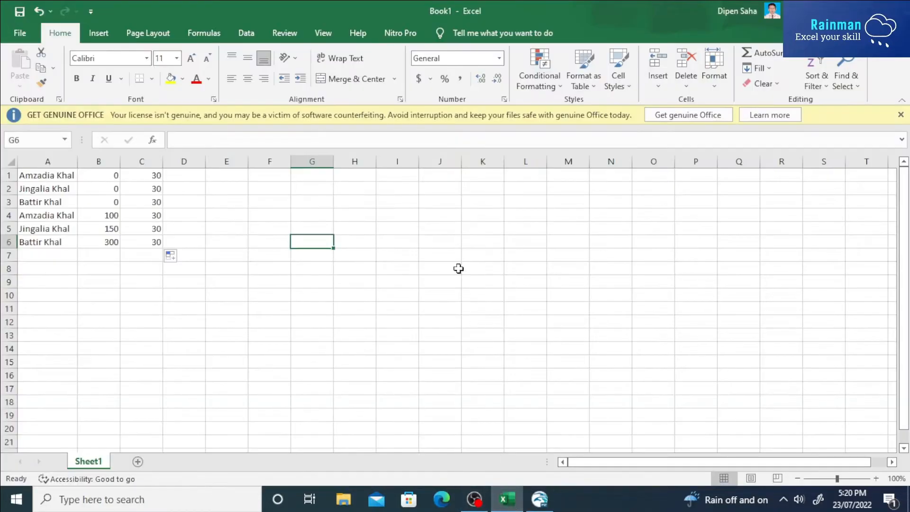
{"action": "mouse_move", "coordinate": [32, 177]}
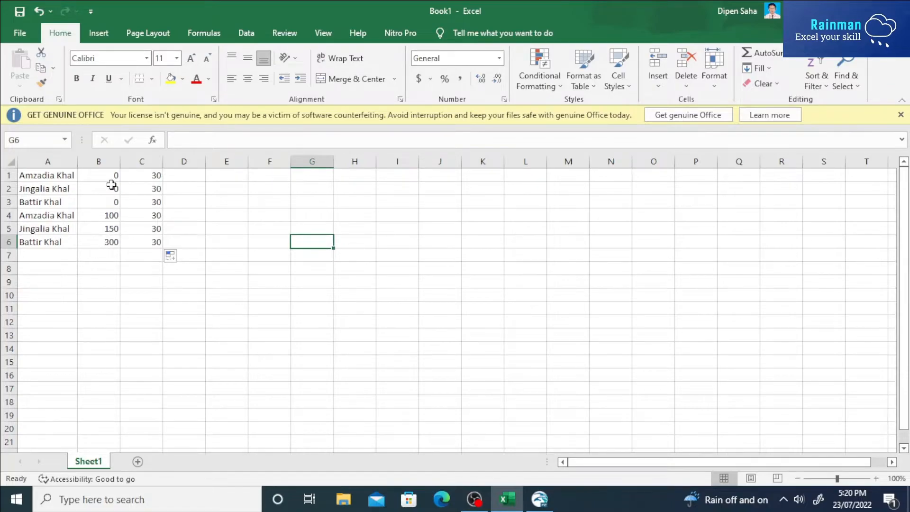
{"action": "left_click_drag", "start_coordinate": [47, 174], "coordinate": [142, 255]}
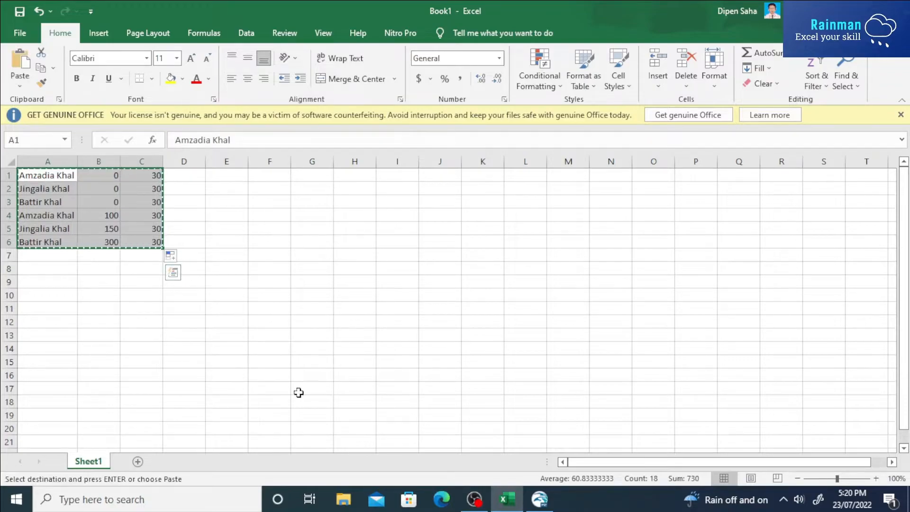
{"action": "left_click", "coordinate": [539, 499]}
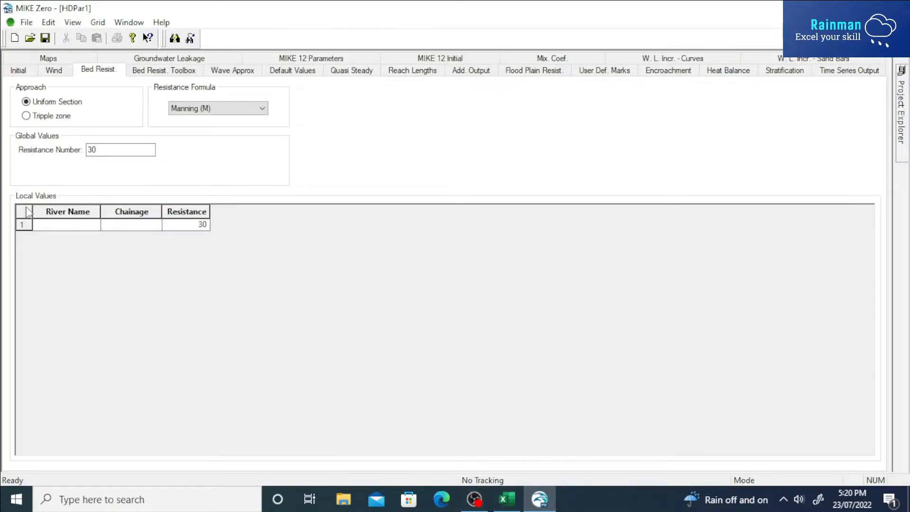
{"action": "left_click", "coordinate": [23, 212]}
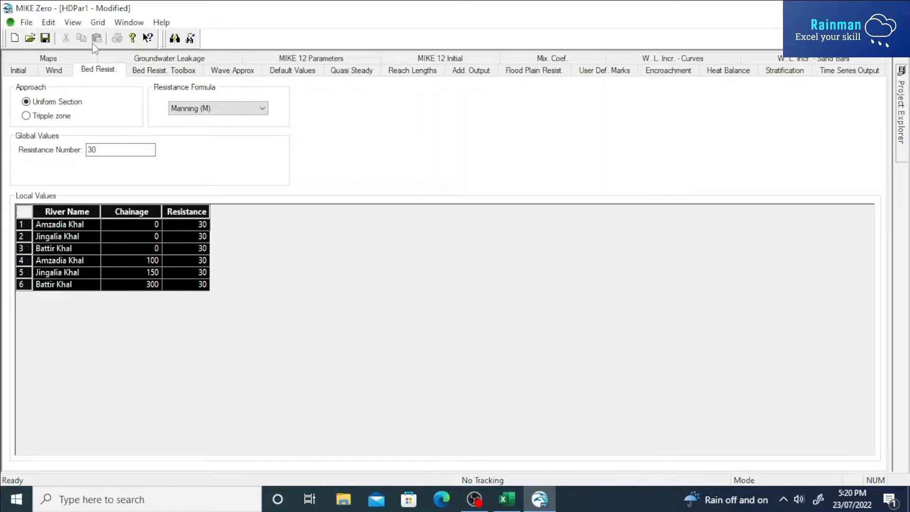
- Start saving HDPar1.hd11 with the Desktop chosen as the save folder
{"action": "left_click", "coordinate": [45, 38]}
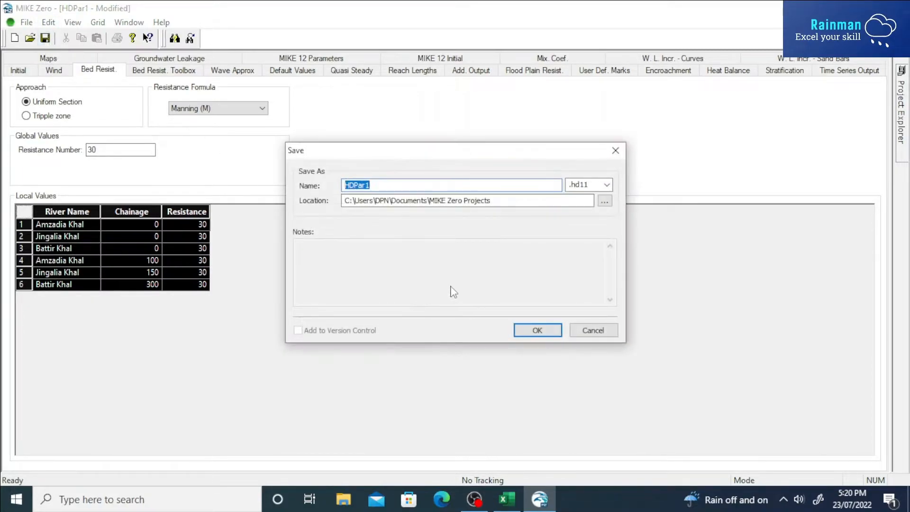
{"action": "left_click", "coordinate": [604, 200]}
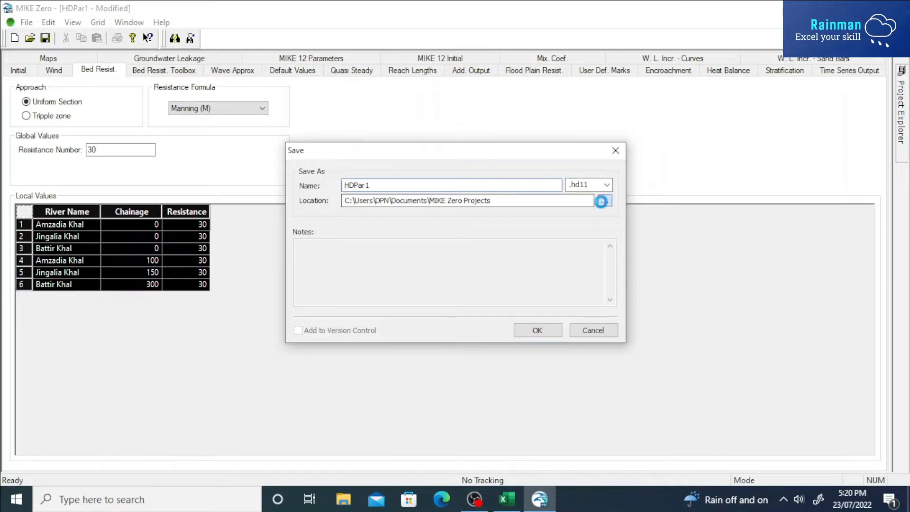
{"action": "left_click", "coordinate": [602, 201]}
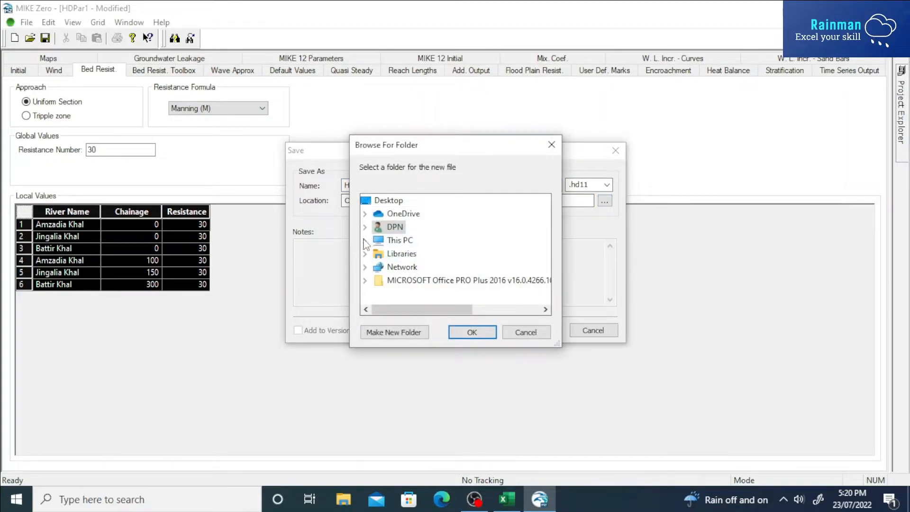
{"action": "left_click", "coordinate": [364, 240]}
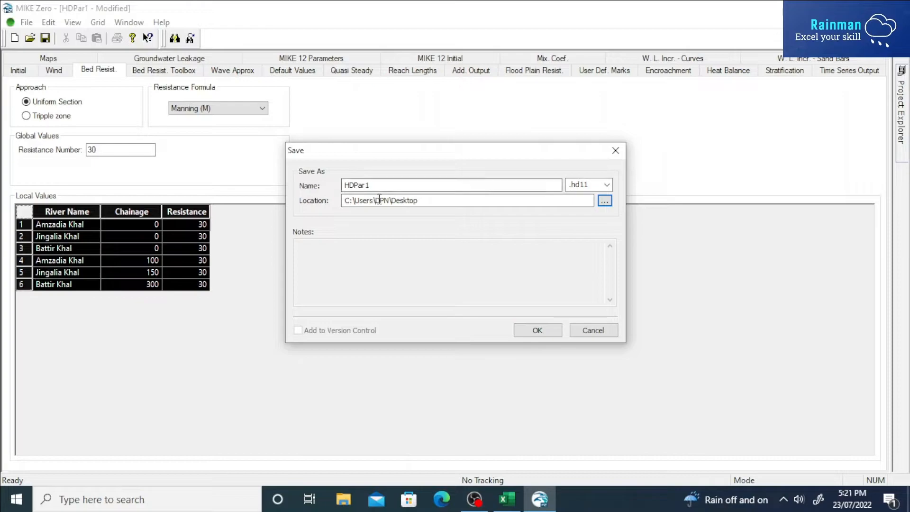
{"action": "left_click", "coordinate": [536, 330]}
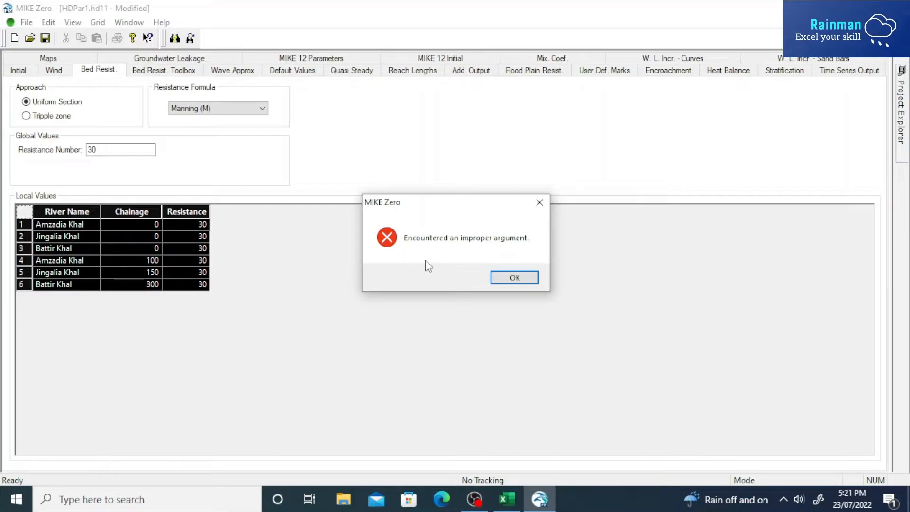
{"action": "mouse_move", "coordinate": [434, 252]}
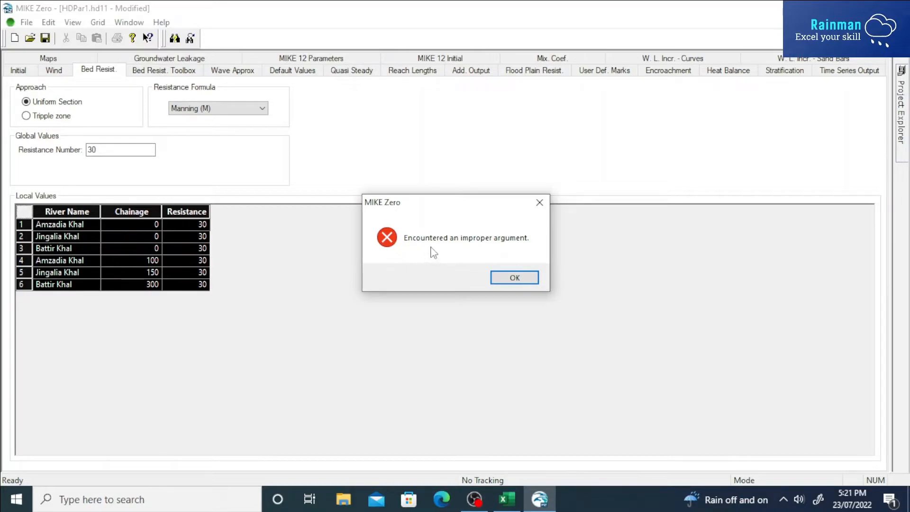
{"action": "mouse_move", "coordinate": [522, 256]}
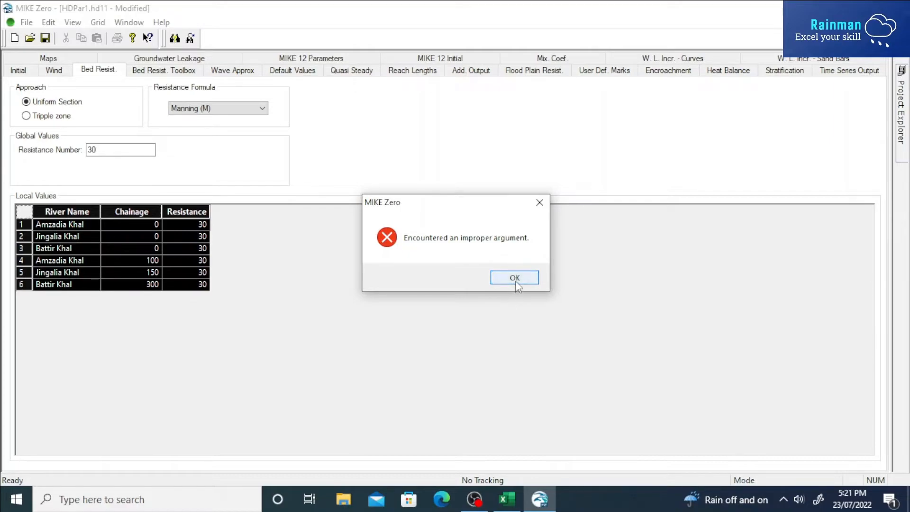
- Dismiss the improper-argument error and copy the six river rows again in Excel
{"action": "left_click", "coordinate": [514, 278]}
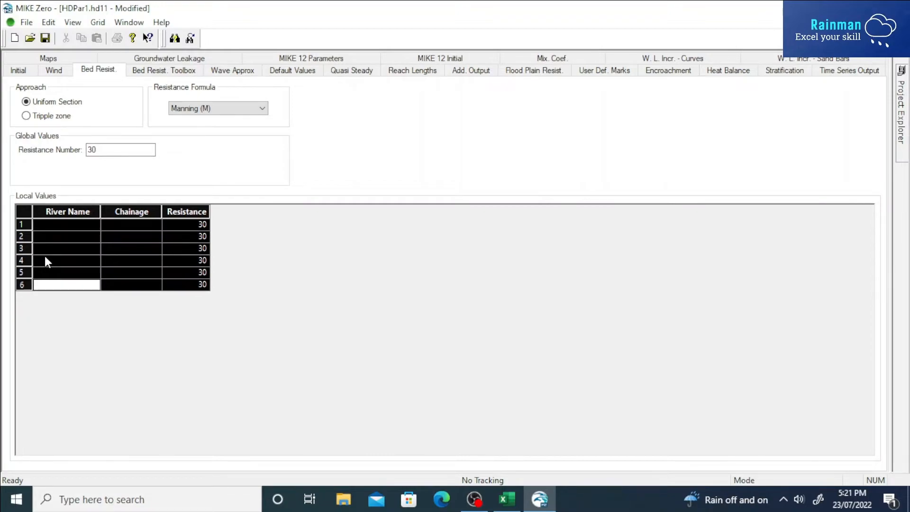
{"action": "mouse_move", "coordinate": [57, 240]}
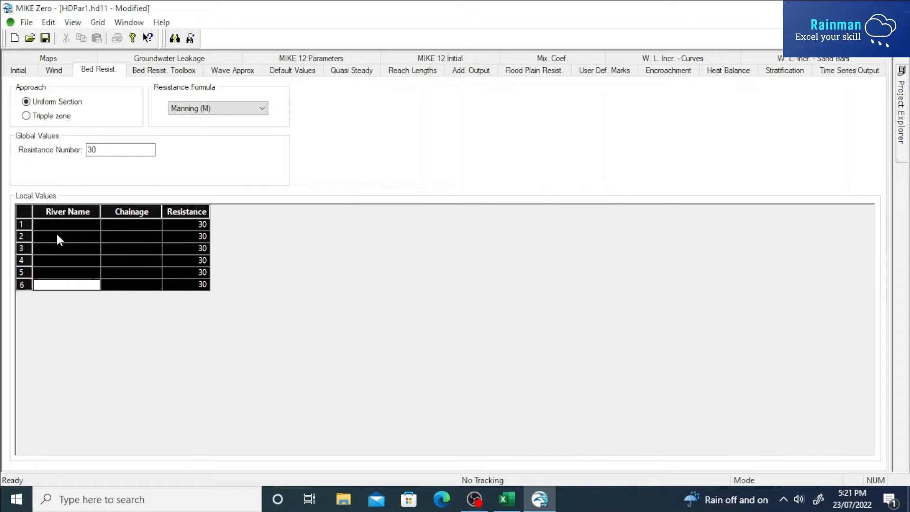
{"action": "left_click", "coordinate": [505, 500]}
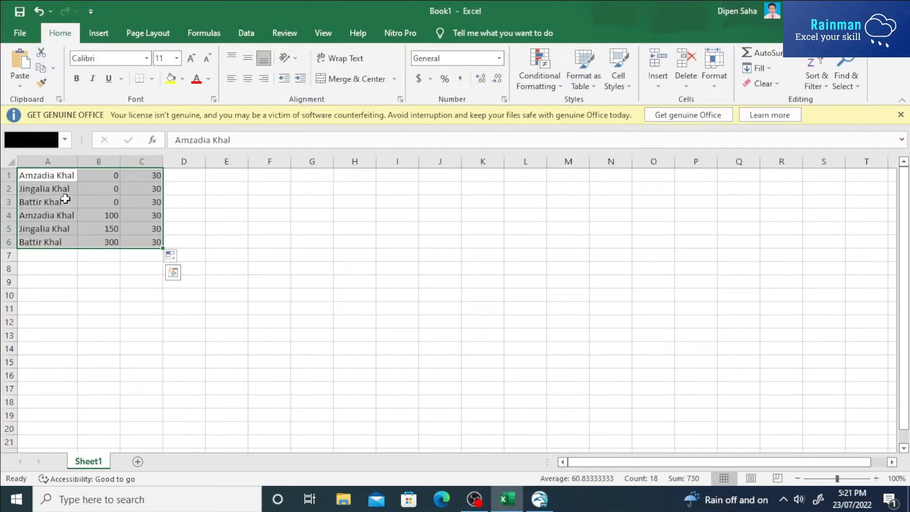
{"action": "key", "text": "ctrl+c"}
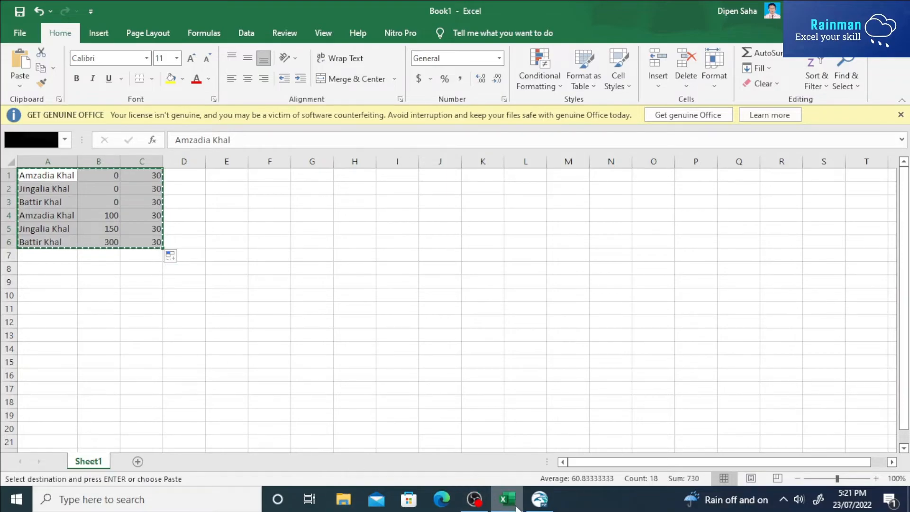
{"action": "left_click", "coordinate": [539, 500]}
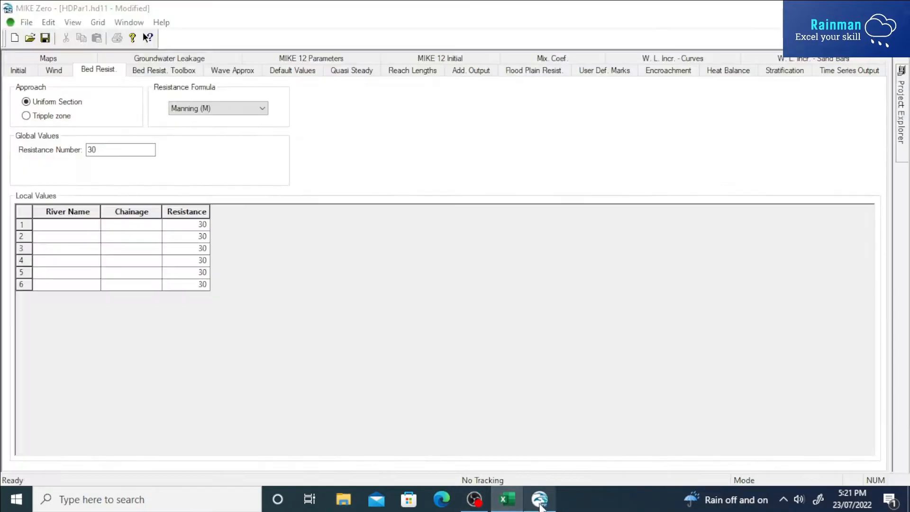
- Paste the six river name, chainage and resistance rows into the Local Values table
{"action": "left_click", "coordinate": [24, 211]}
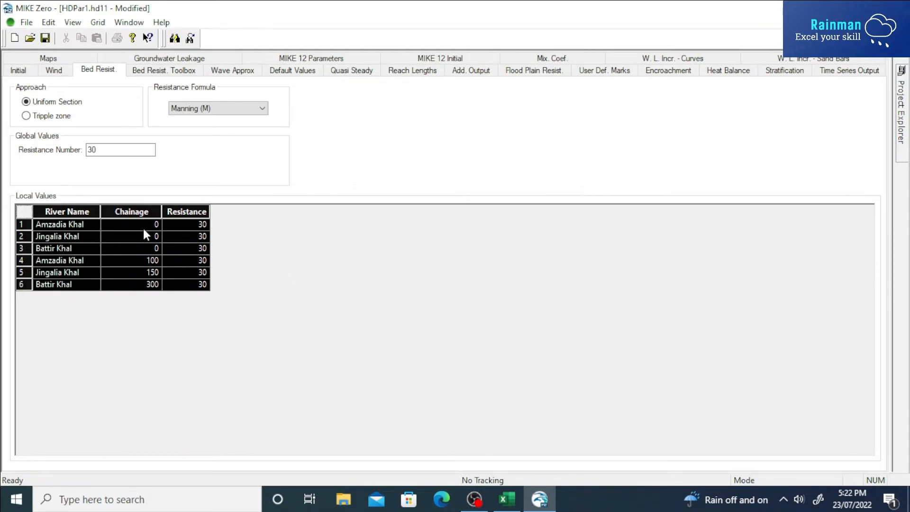
{"action": "mouse_move", "coordinate": [205, 236]}
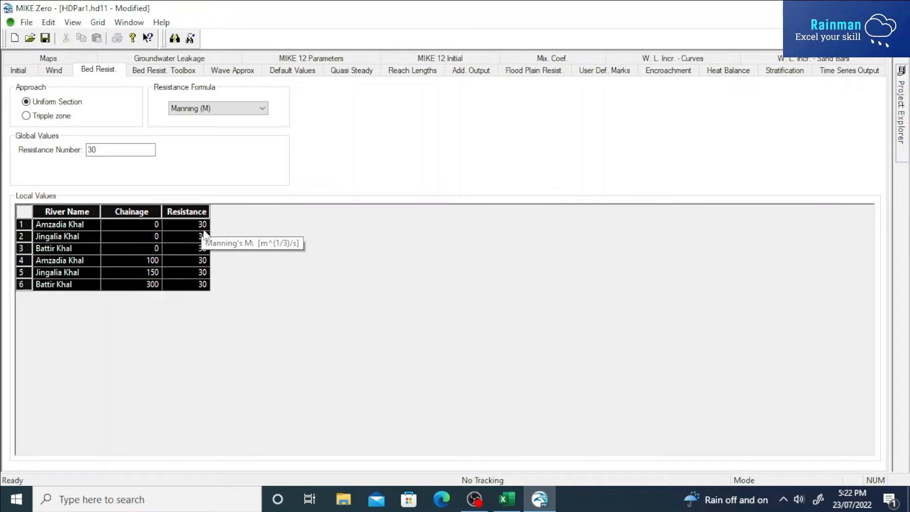
{"action": "mouse_move", "coordinate": [176, 229]}
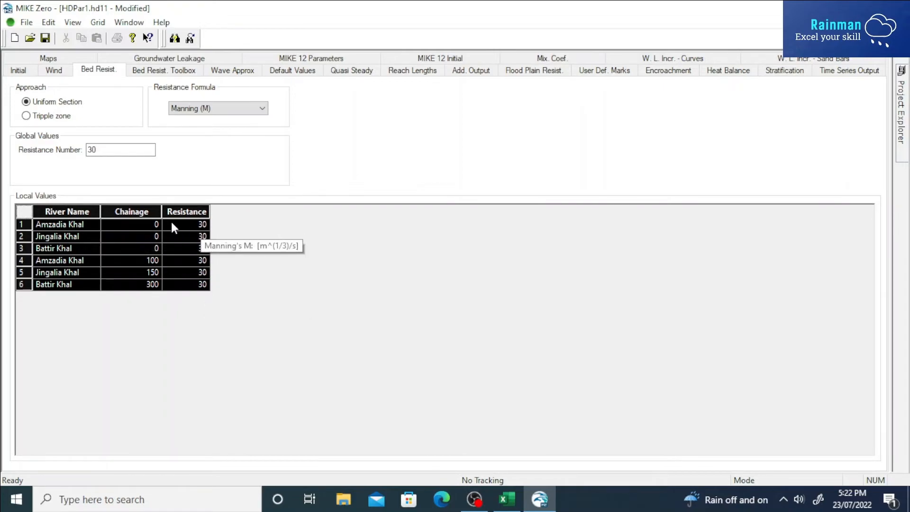
{"action": "mouse_move", "coordinate": [193, 232]}
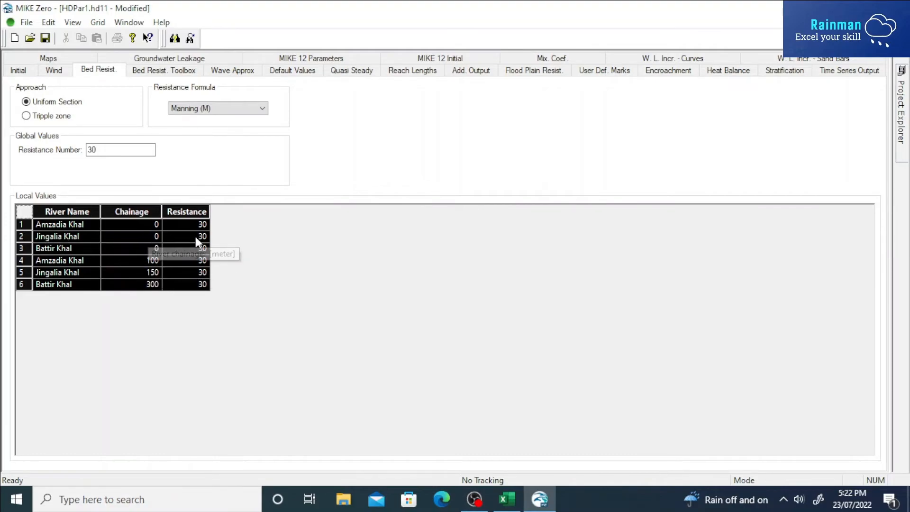
{"action": "mouse_move", "coordinate": [202, 272]}
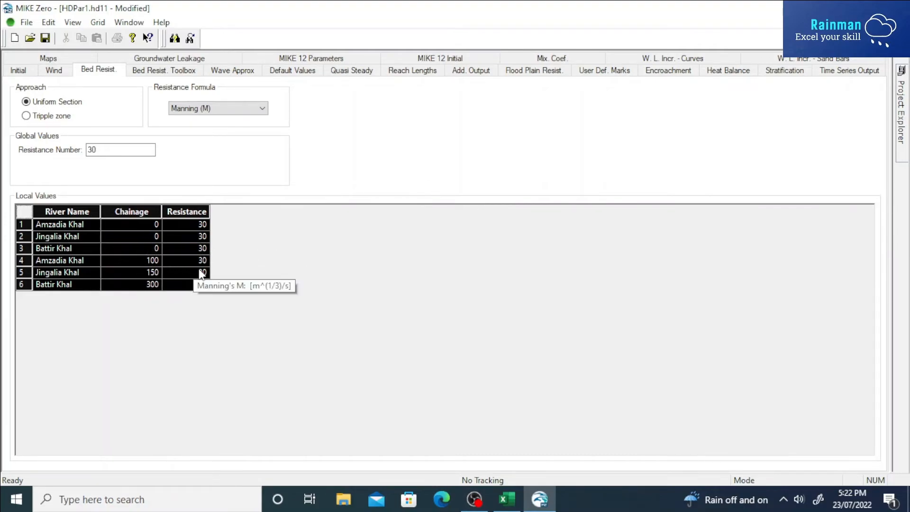
{"action": "mouse_move", "coordinate": [153, 265]}
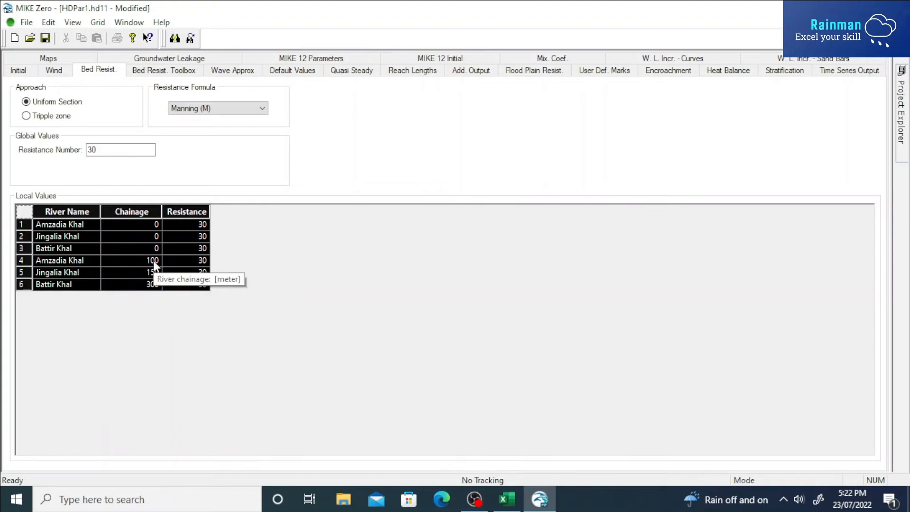
{"action": "mouse_move", "coordinate": [45, 38]}
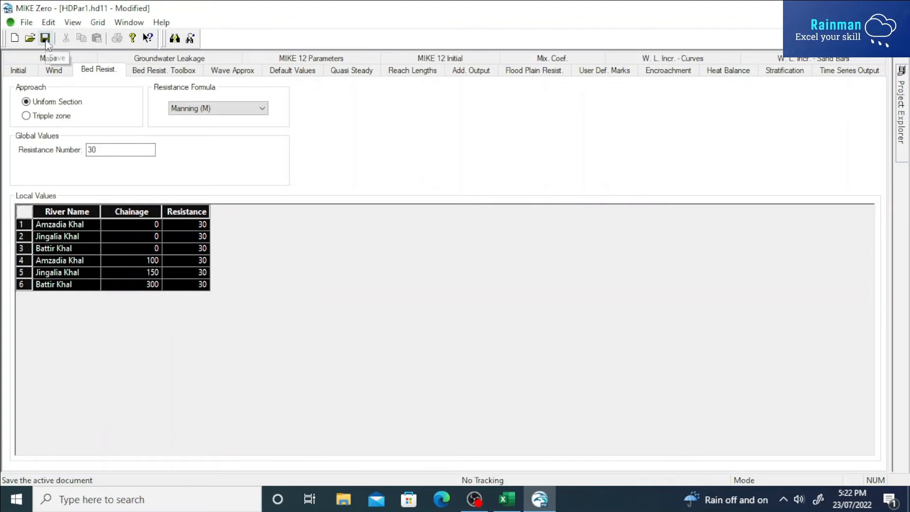
- Save HDPar1.hd11 so the six pasted bed resistance rows are stored
{"action": "left_click", "coordinate": [46, 38]}
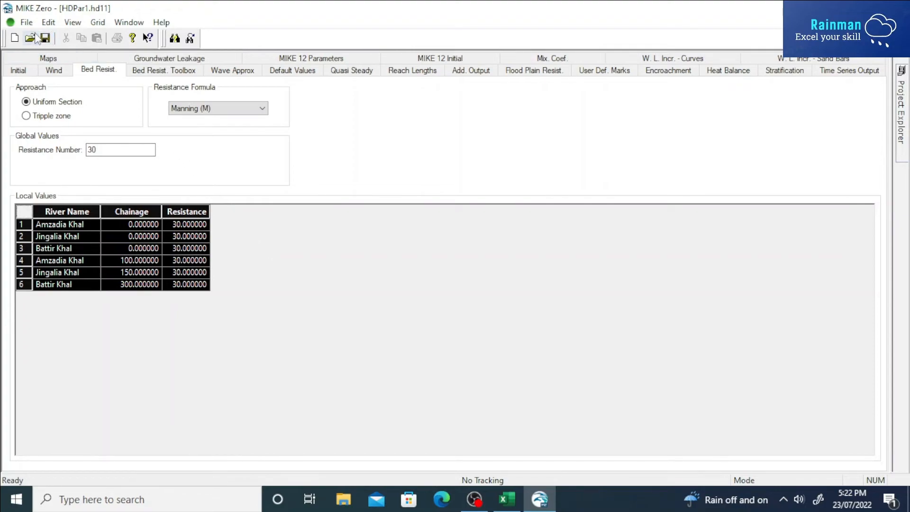
{"action": "mouse_move", "coordinate": [44, 38]}
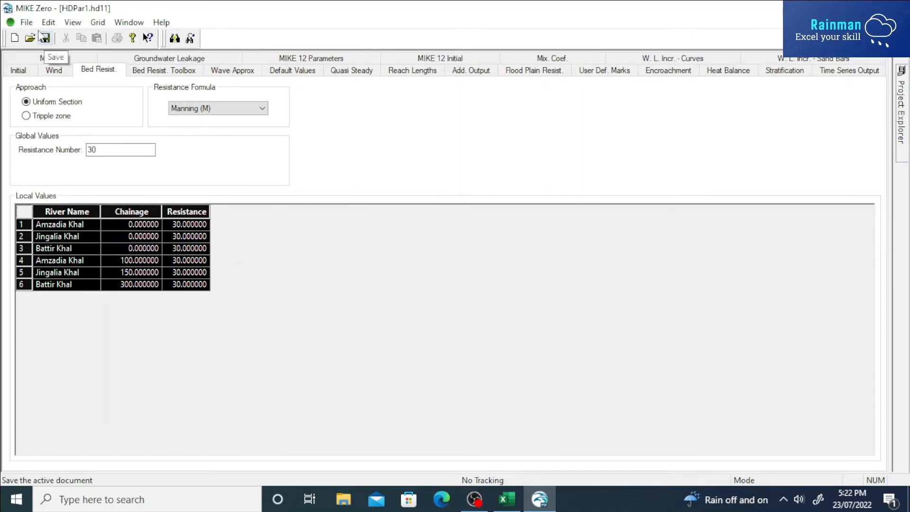
{"action": "left_click", "coordinate": [27, 21]}
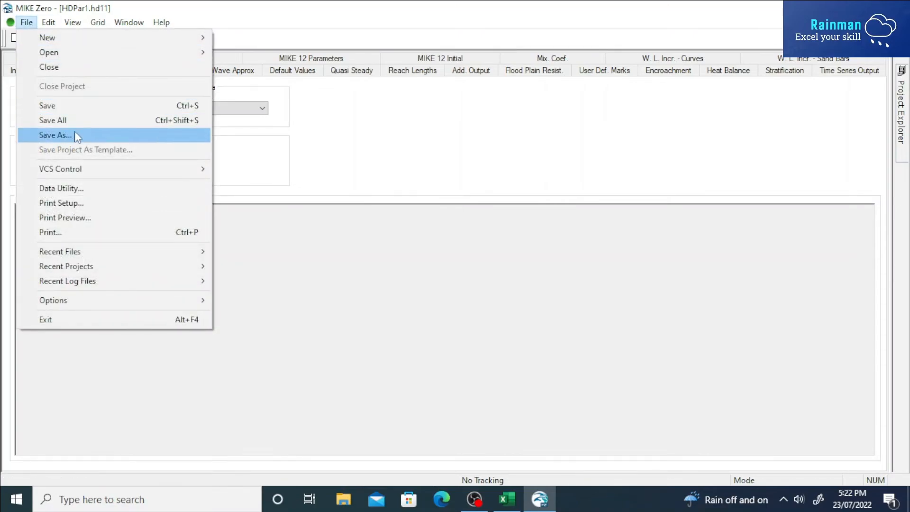
- Save As hdparameternew.hd11 on the Desktop
{"action": "left_click", "coordinate": [55, 135]}
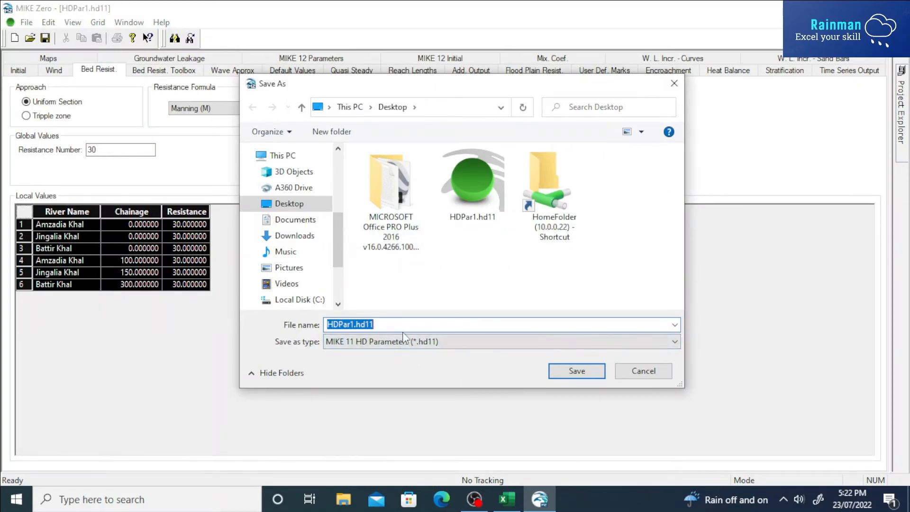
{"action": "type", "text": "hdparameternew"}
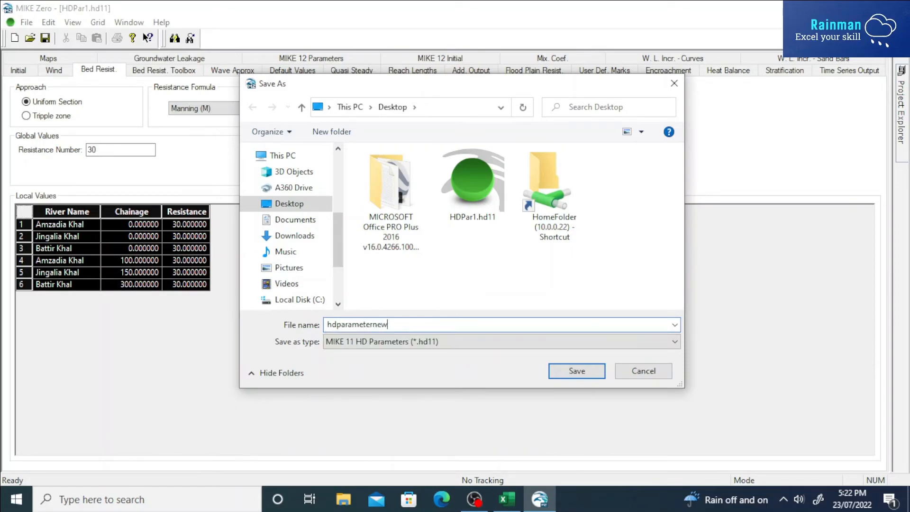
{"action": "left_click", "coordinate": [575, 371]}
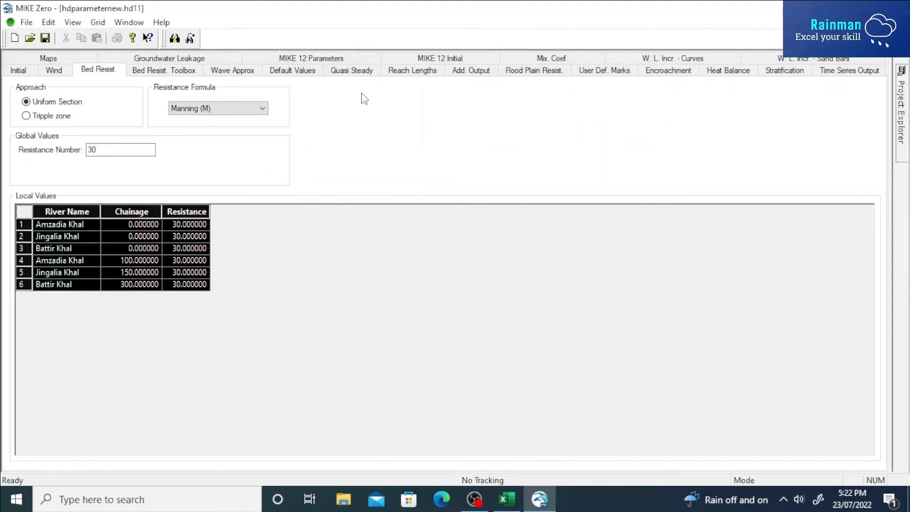
{"action": "mouse_move", "coordinate": [475, 56]}
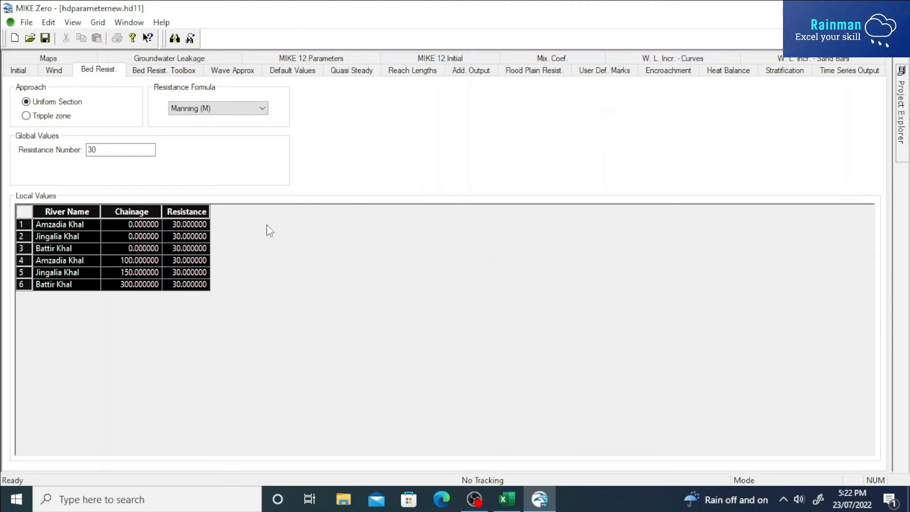
{"action": "mouse_move", "coordinate": [486, 330]}
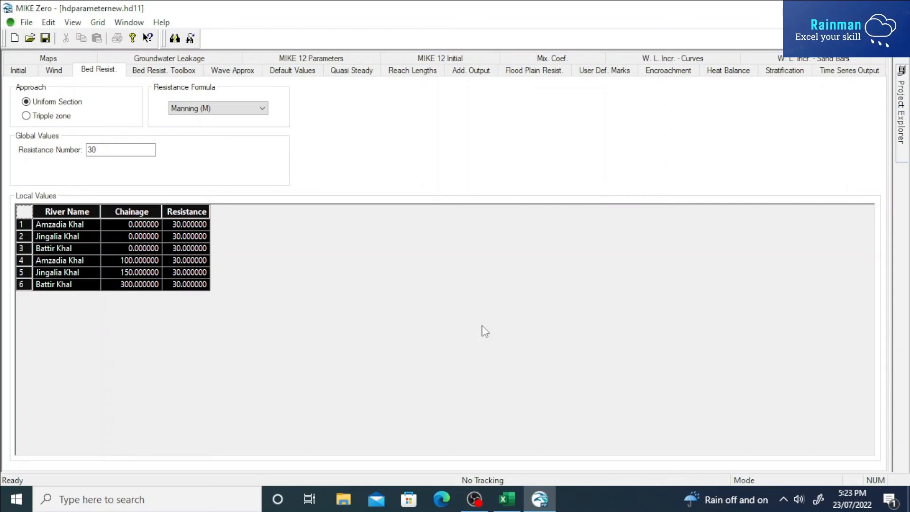
{"action": "mouse_move", "coordinate": [487, 329]}
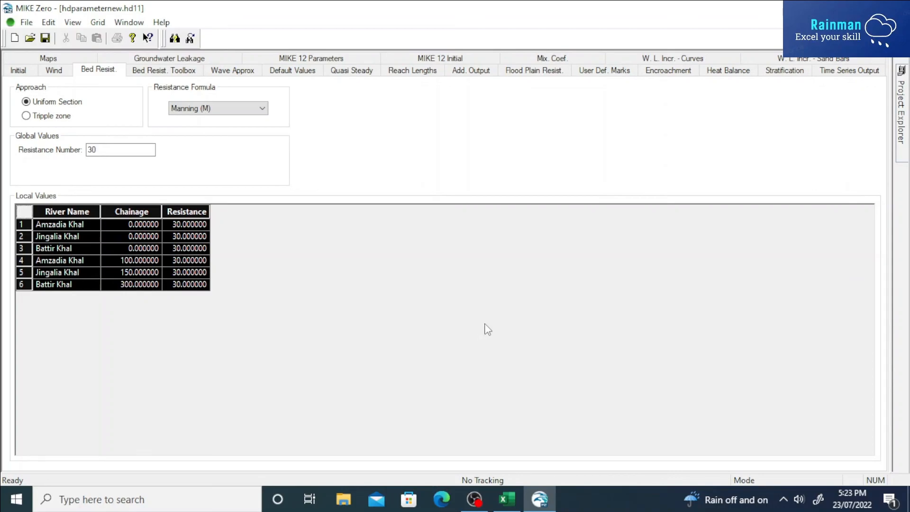